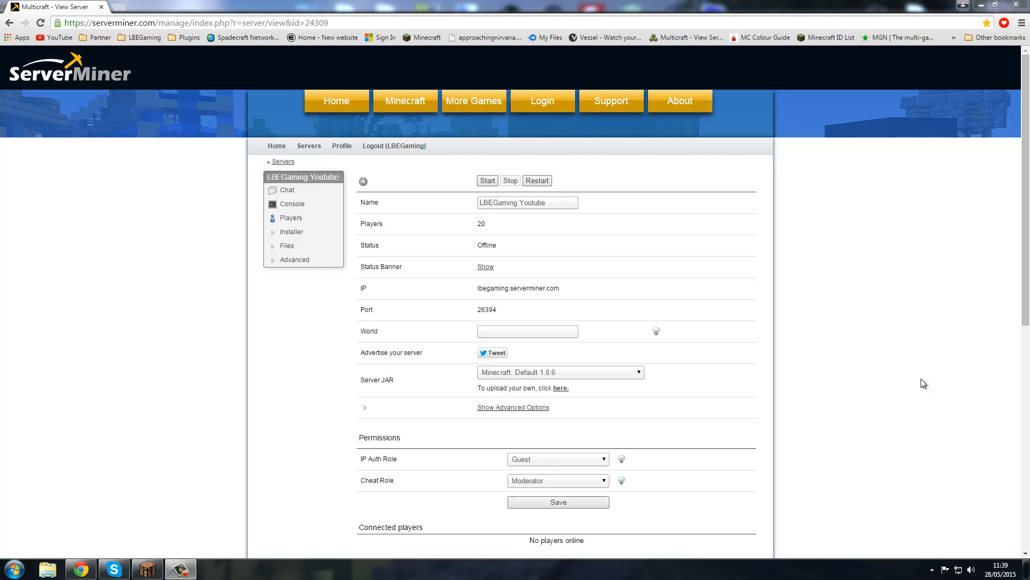
Expand the Files and Advanced sidebar sections and go to Scheduled Tasks.
{"action": "left_click", "coordinate": [287, 246]}
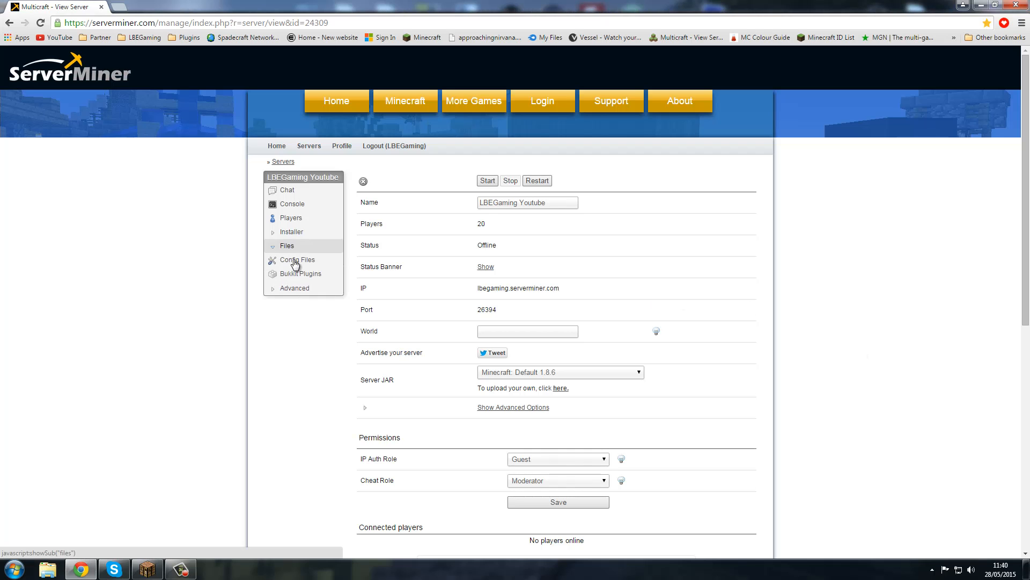
{"action": "left_click", "coordinate": [294, 258]}
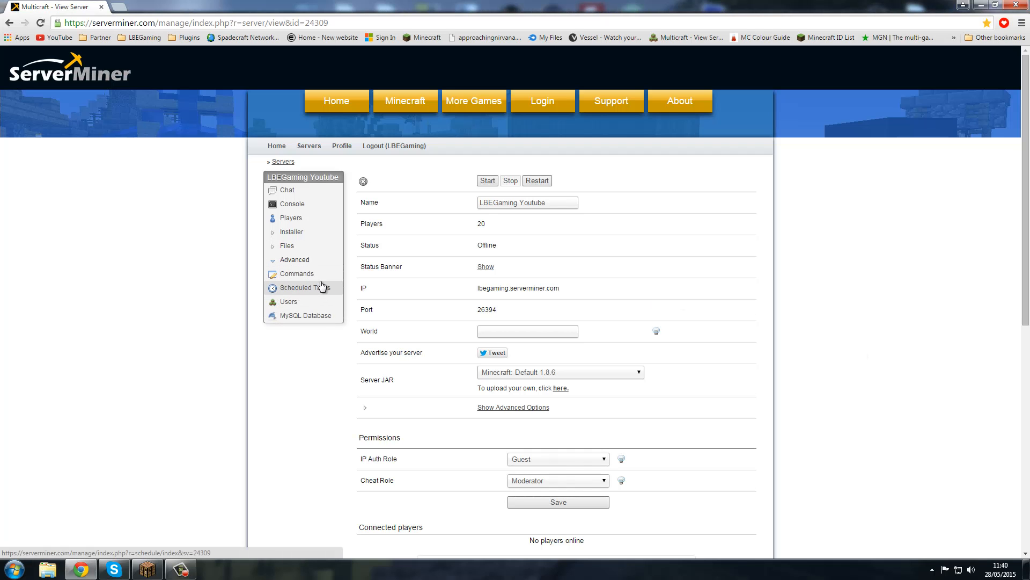
{"action": "left_click", "coordinate": [303, 287]}
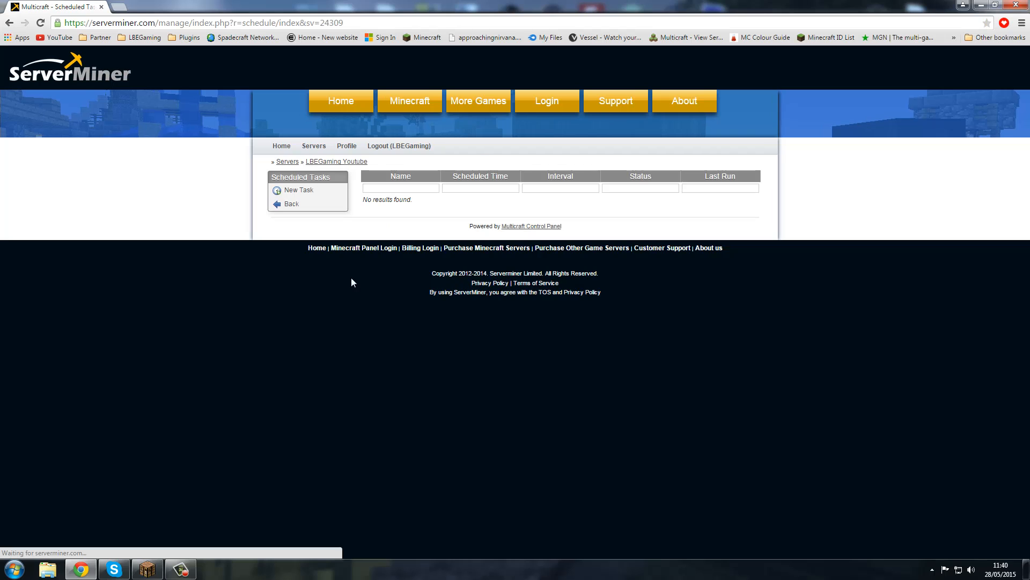
Create a new task named 'Vote' repeating on a 5-minute interval.
{"action": "left_click", "coordinate": [299, 190]}
{"action": "type", "text": "V"}
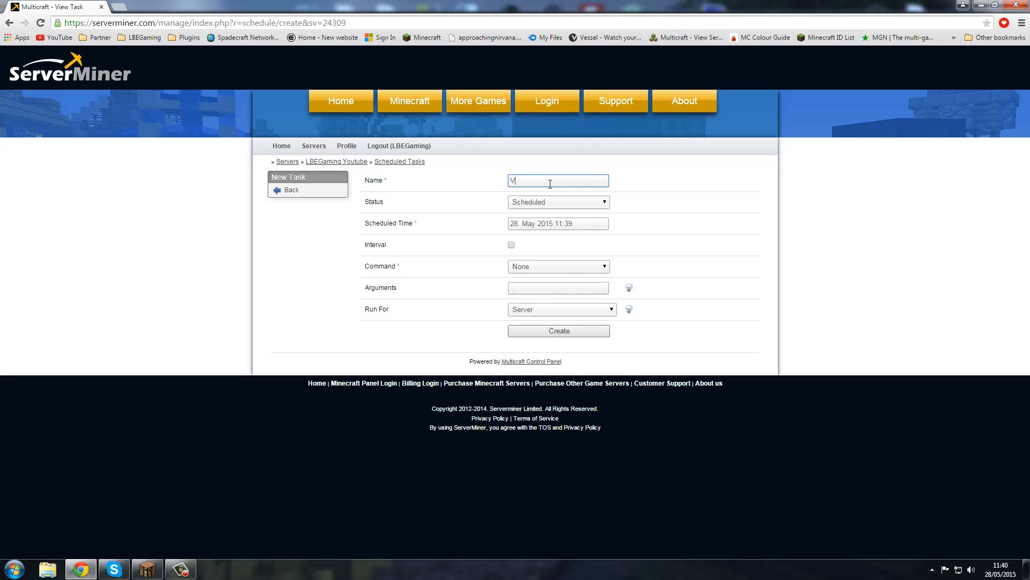
{"action": "type", "text": "ote"}
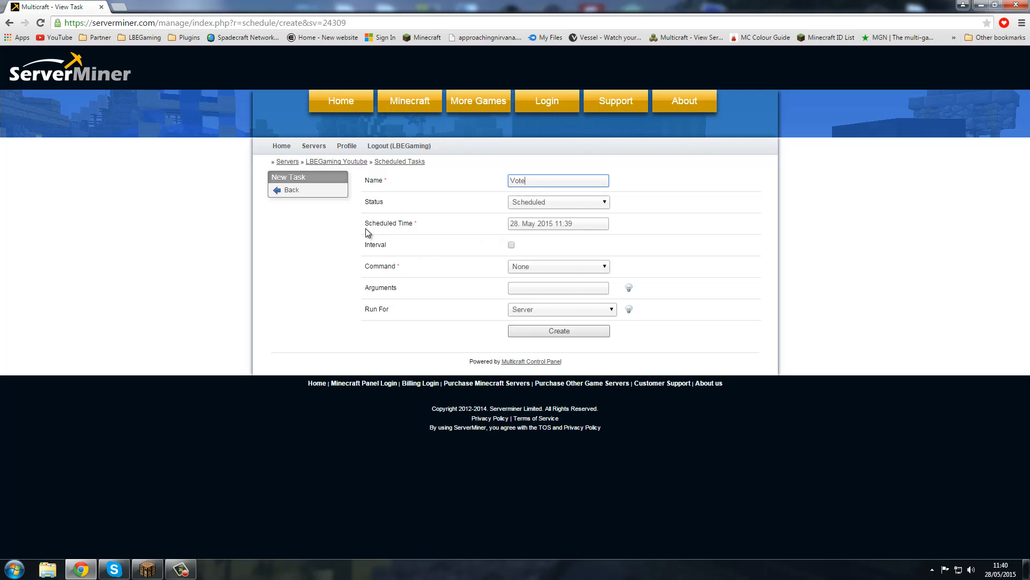
{"action": "mouse_move", "coordinate": [432, 237]}
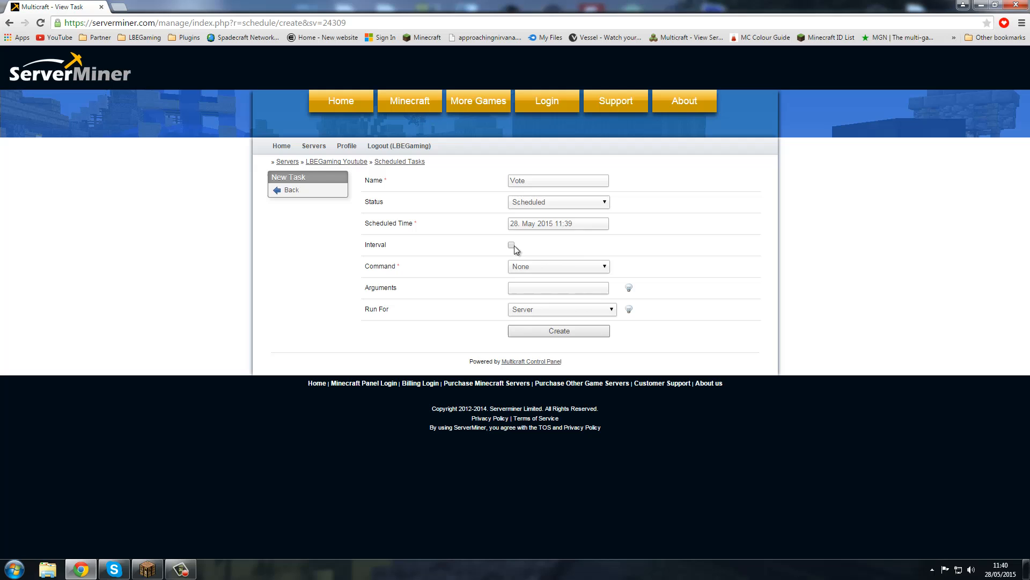
{"action": "left_click", "coordinate": [528, 245]}
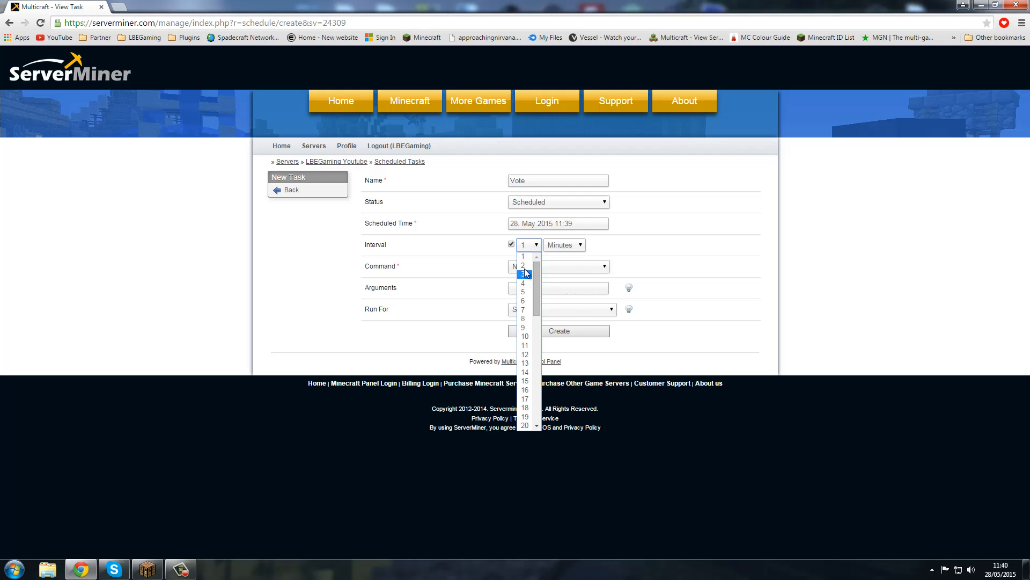
{"action": "mouse_move", "coordinate": [524, 292]}
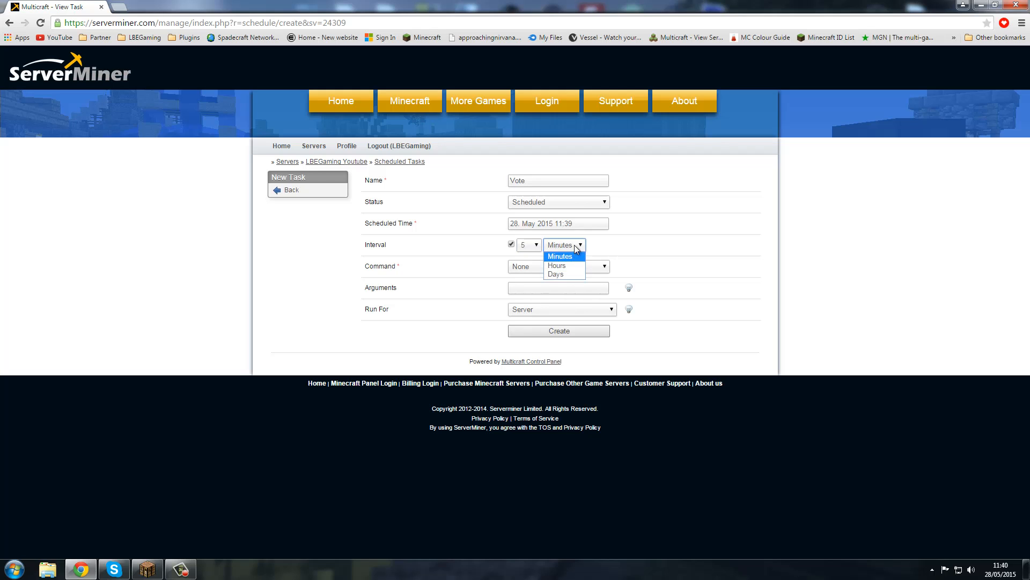
{"action": "left_click", "coordinate": [559, 266]}
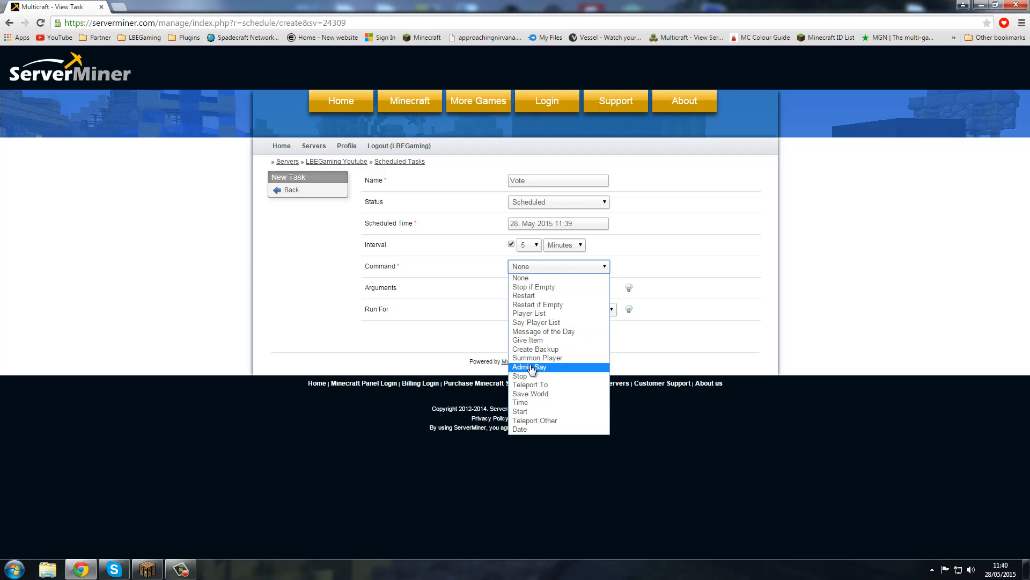
Choose Admin Say and enter the message 'PLease Vote For The Server'.
{"action": "left_click", "coordinate": [529, 366]}
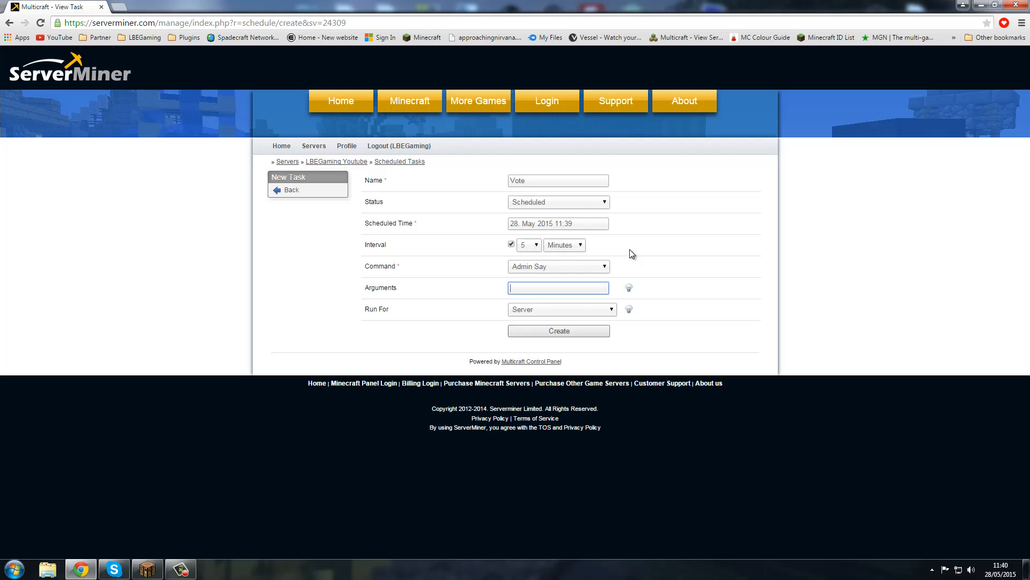
{"action": "type", "text": "PLease VOte"}
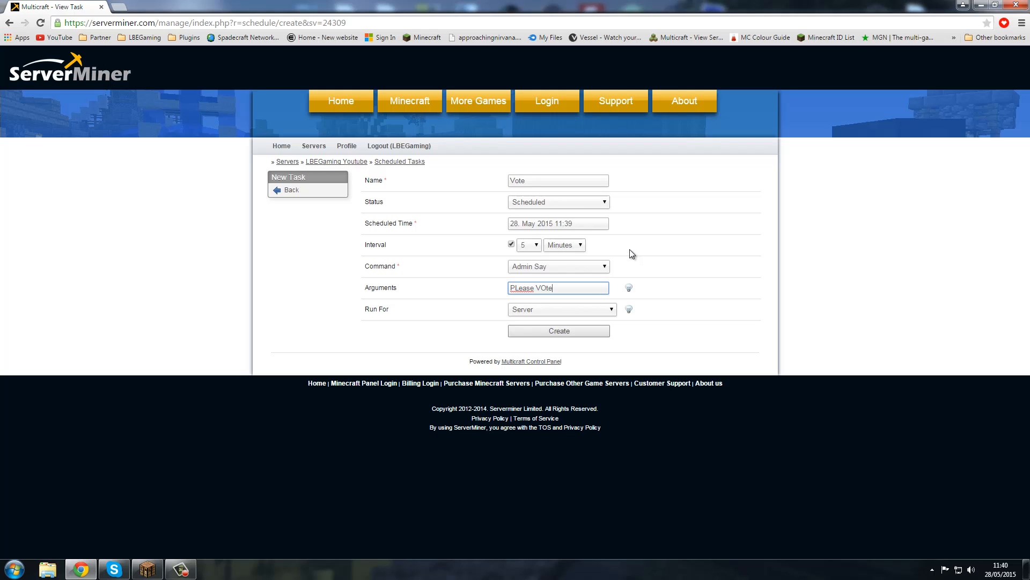
{"action": "key", "text": "BackSpace"}
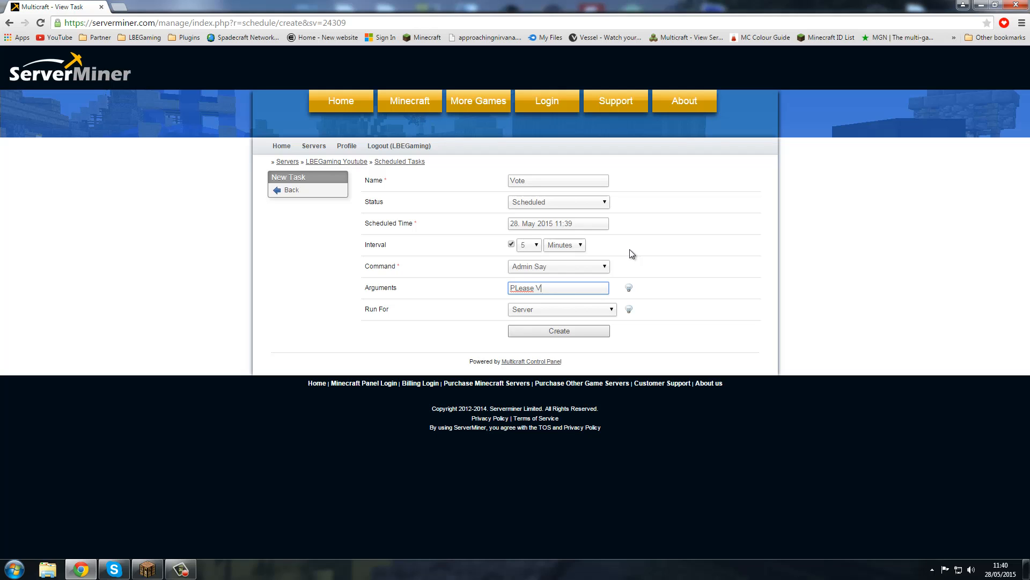
{"action": "type", "text": "ote For The"}
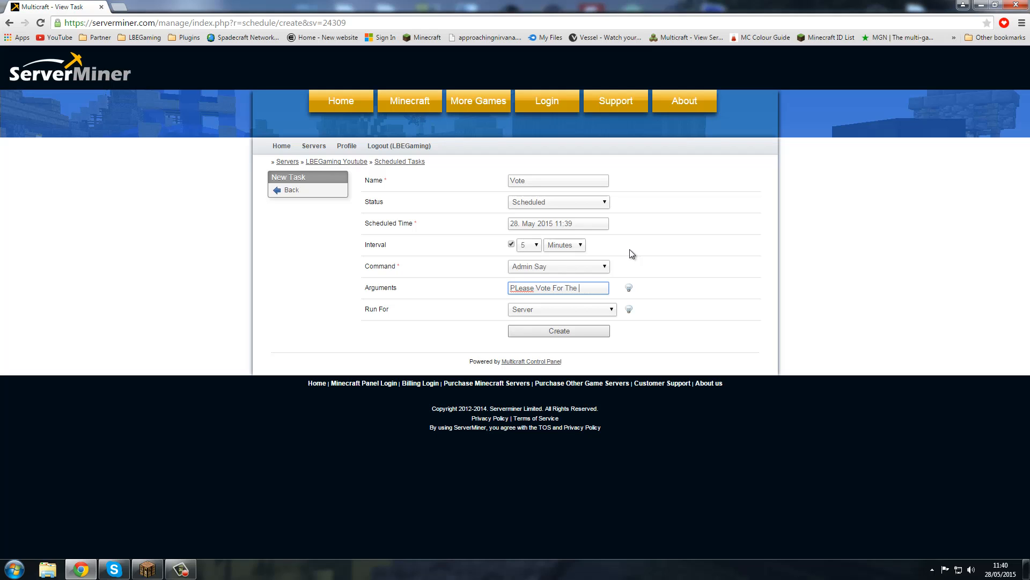
{"action": "type", "text": "Server"}
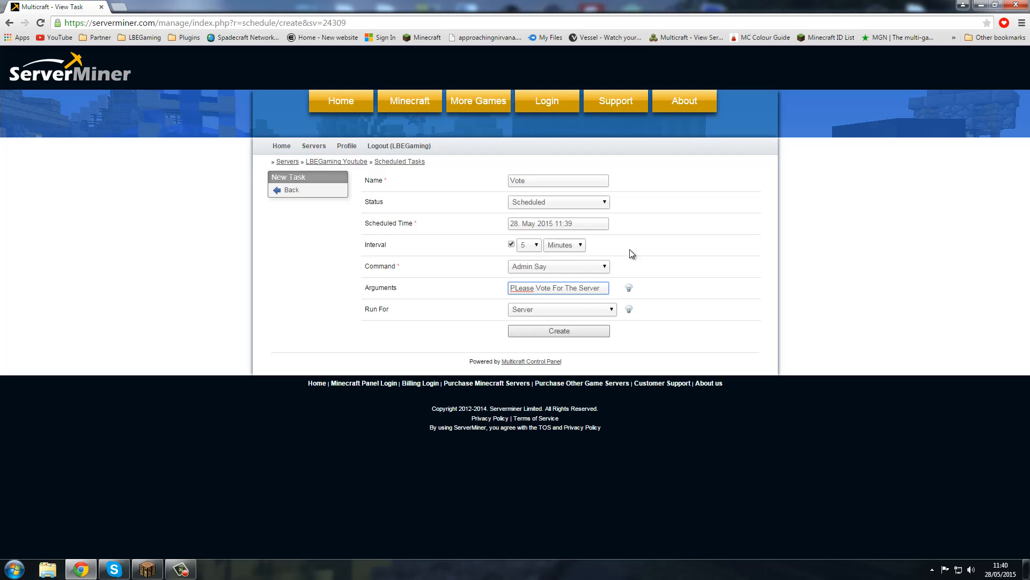
{"action": "mouse_move", "coordinate": [563, 310]}
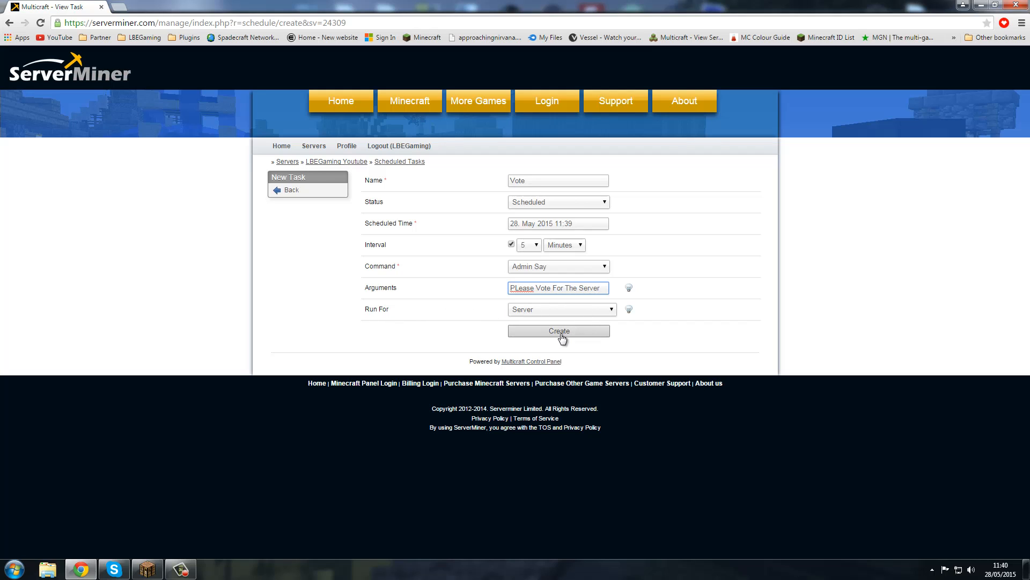
Submit the Vote task, landing on the LBEGaming Youtube server overview.
{"action": "left_click", "coordinate": [558, 330]}
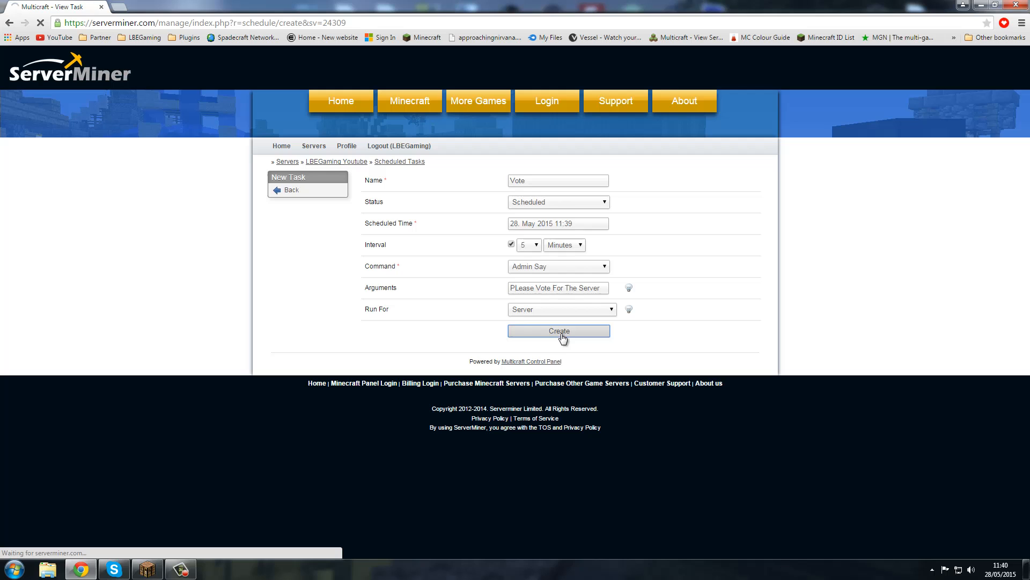
{"action": "left_click", "coordinate": [559, 330]}
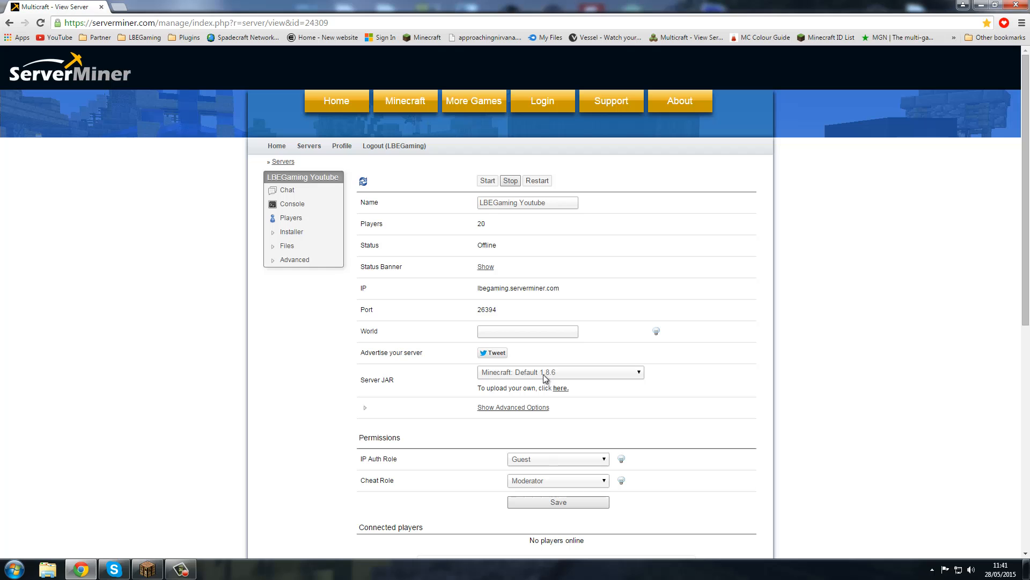
{"action": "mouse_move", "coordinate": [579, 373]}
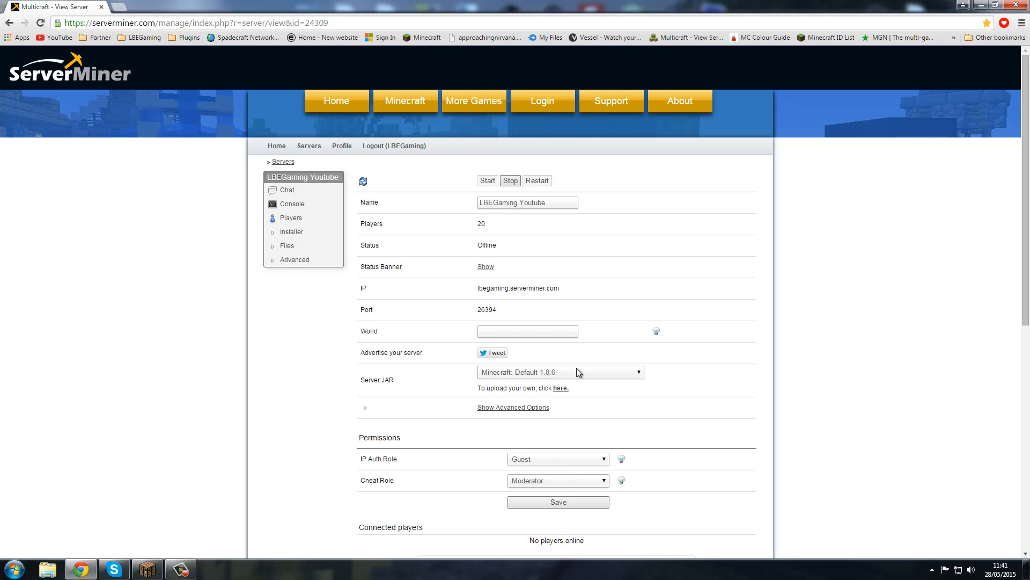
{"action": "mouse_move", "coordinate": [408, 242]}
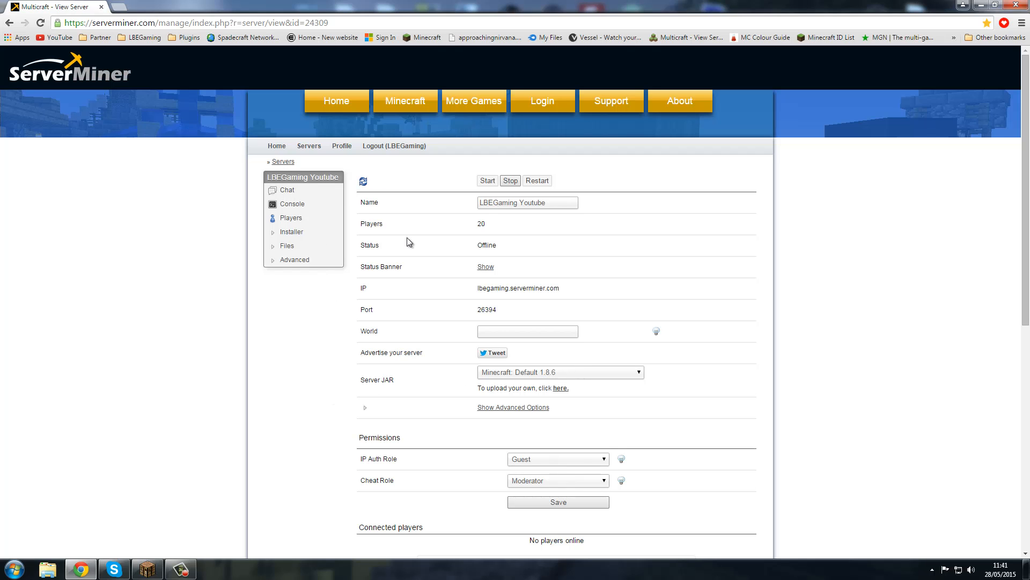
{"action": "mouse_move", "coordinate": [310, 309]}
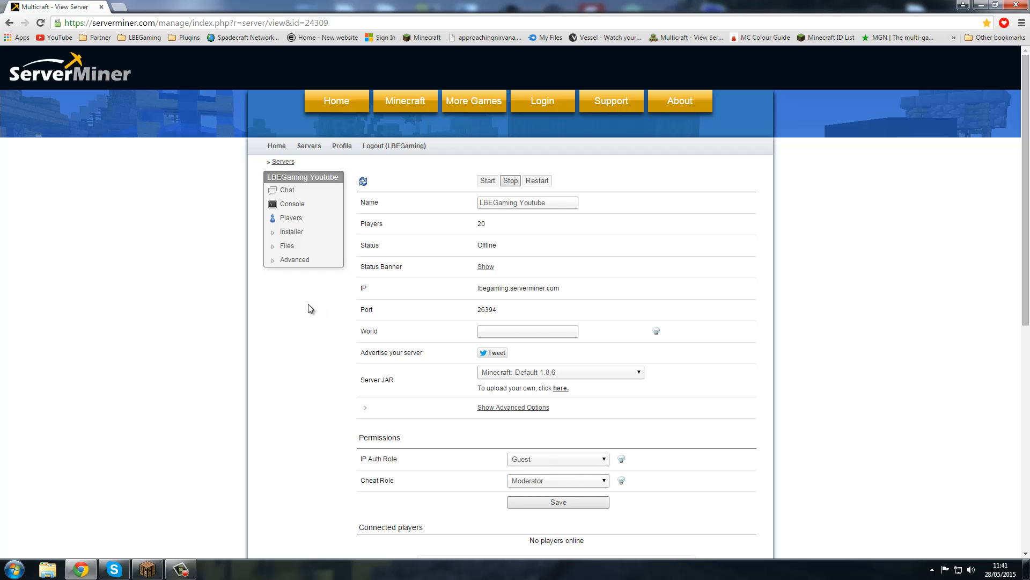
{"action": "mouse_move", "coordinate": [309, 309]}
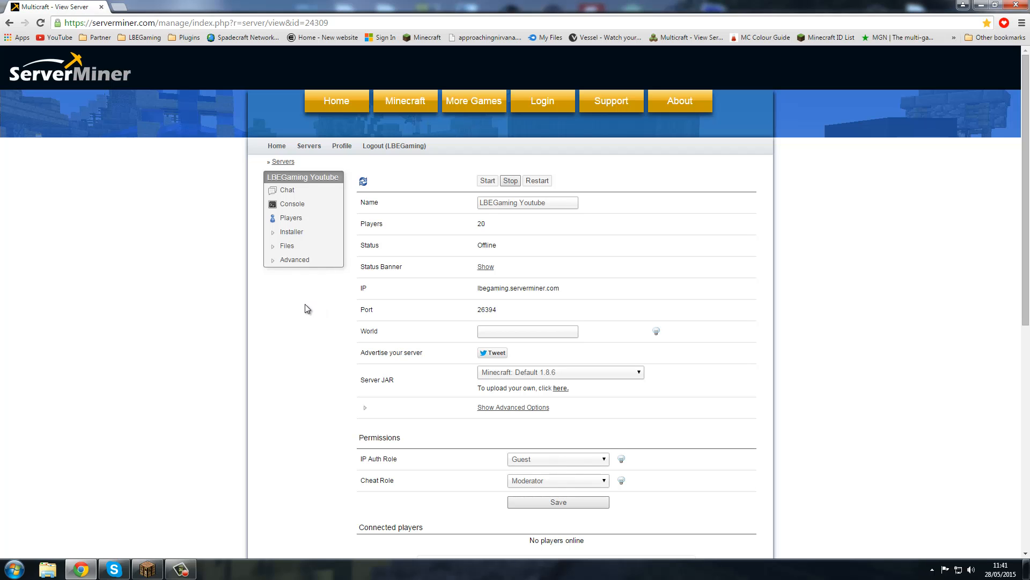
{"action": "mouse_move", "coordinate": [256, 327]}
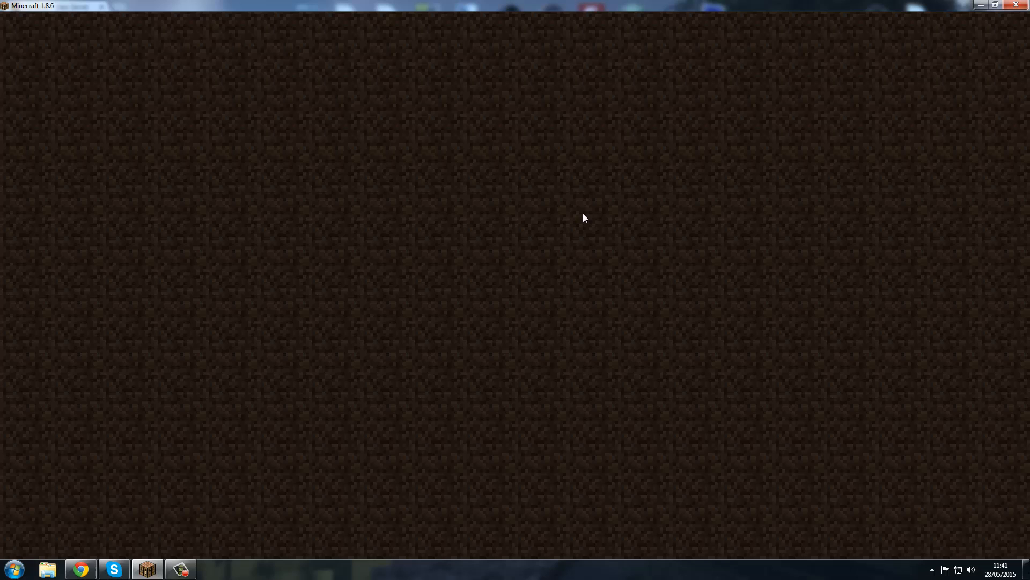
{"action": "mouse_move", "coordinate": [850, 216]}
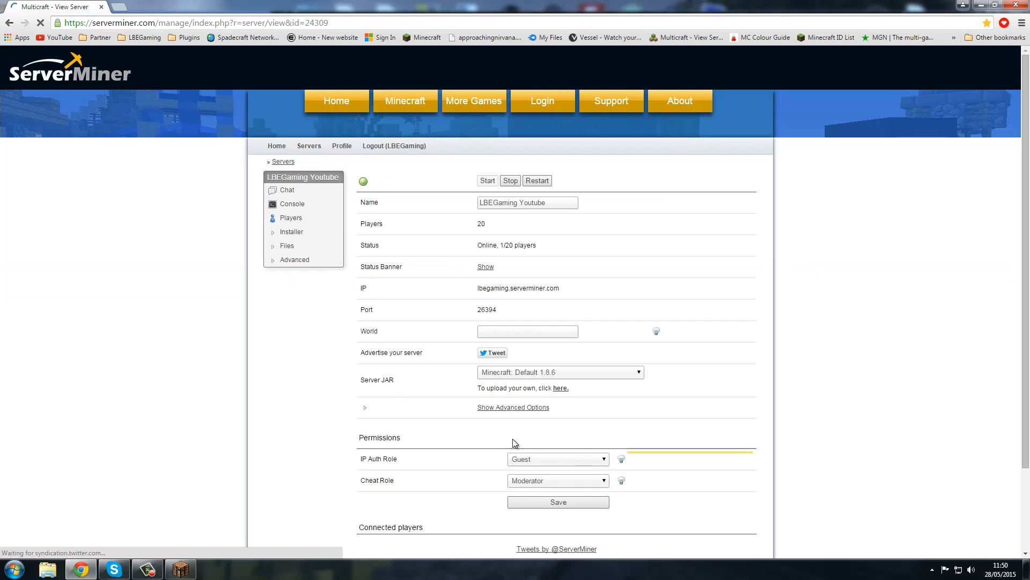
Open the Vote task's details and view its Command dropdown options.
{"action": "left_click", "coordinate": [286, 245]}
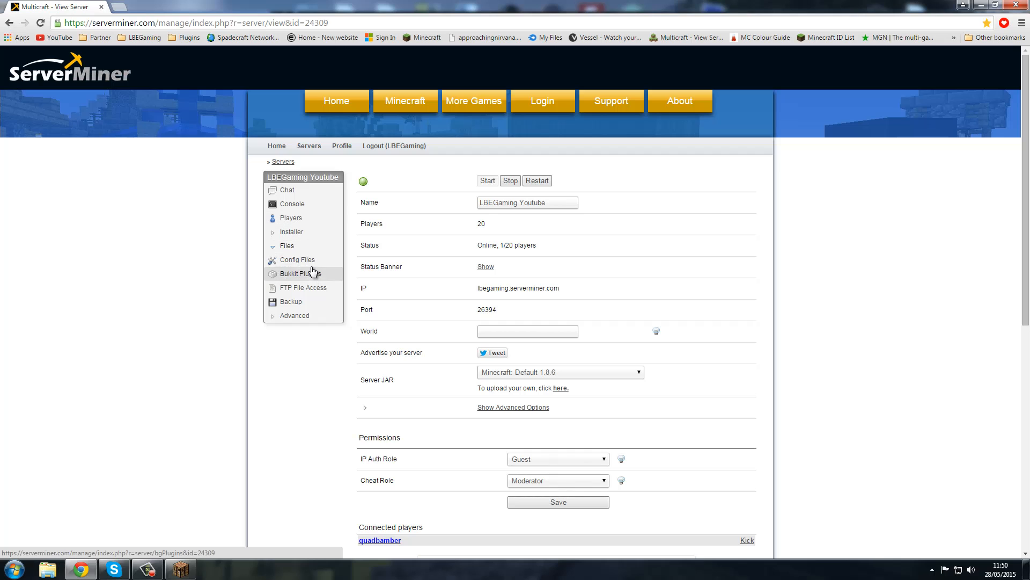
{"action": "left_click", "coordinate": [295, 315]}
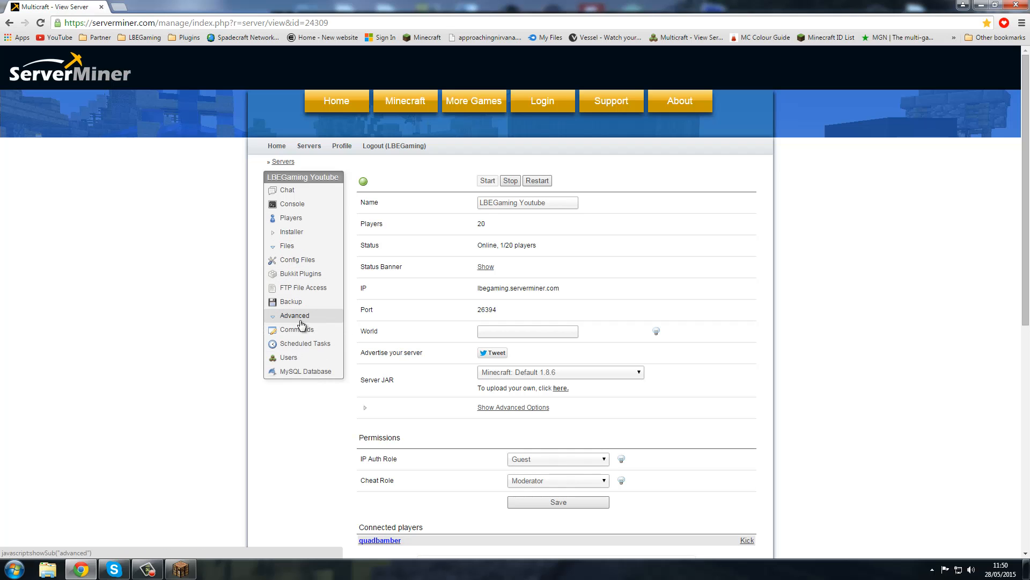
{"action": "left_click", "coordinate": [304, 342]}
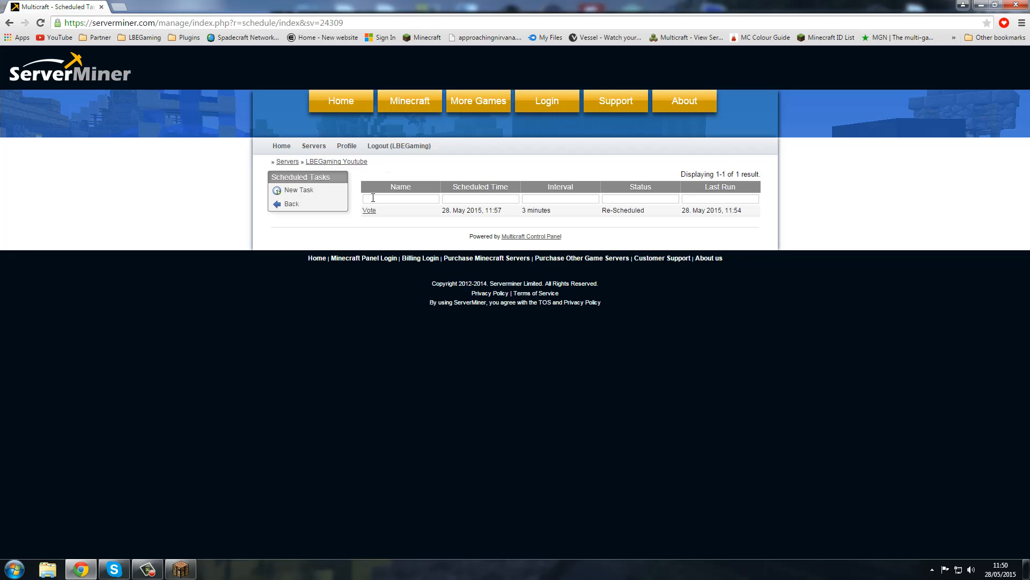
{"action": "left_click", "coordinate": [369, 210]}
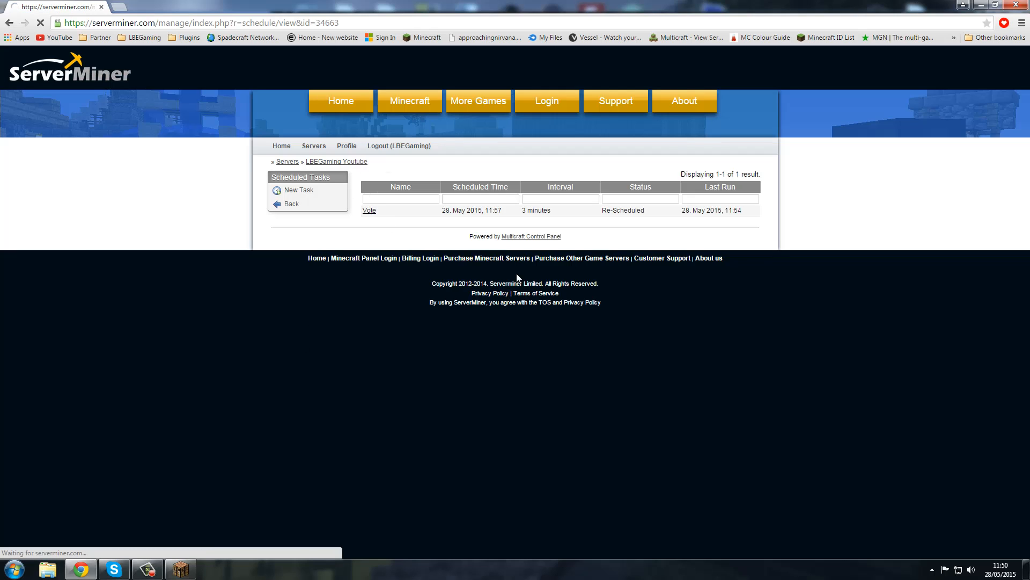
{"action": "mouse_move", "coordinate": [468, 246]}
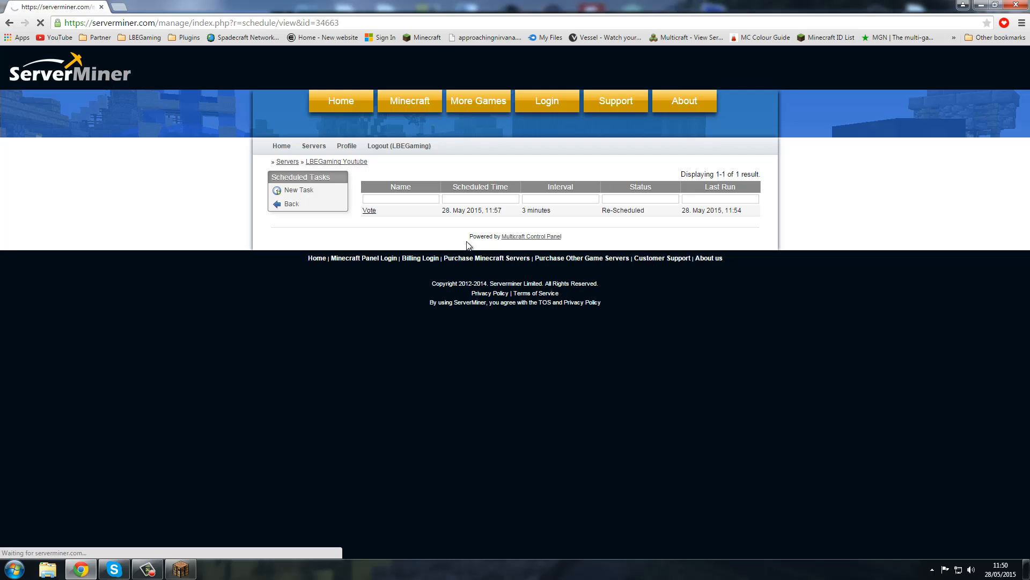
{"action": "left_click", "coordinate": [369, 210]}
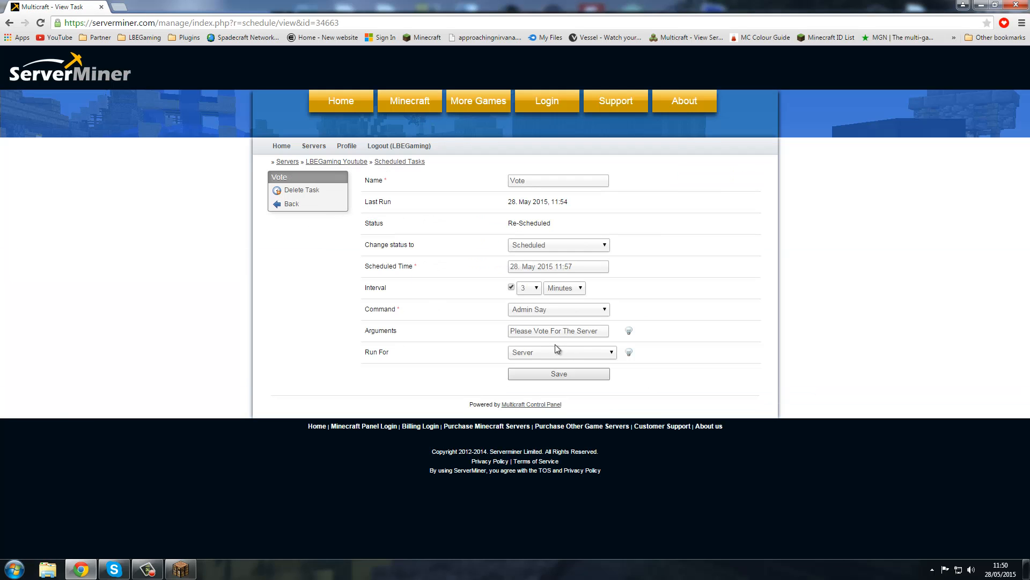
{"action": "left_click", "coordinate": [558, 309]}
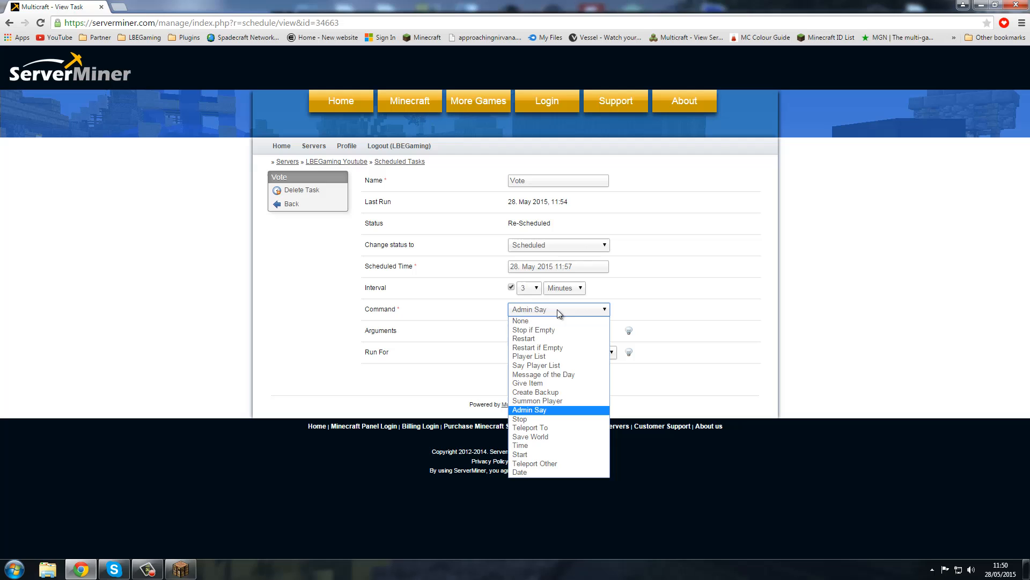
{"action": "mouse_move", "coordinate": [555, 337]}
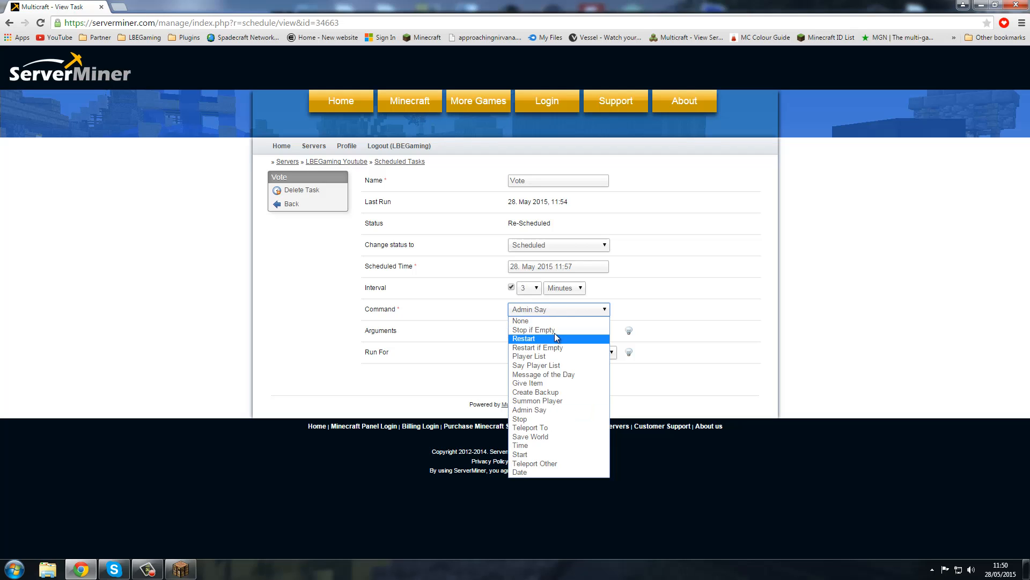
{"action": "mouse_move", "coordinate": [532, 347]}
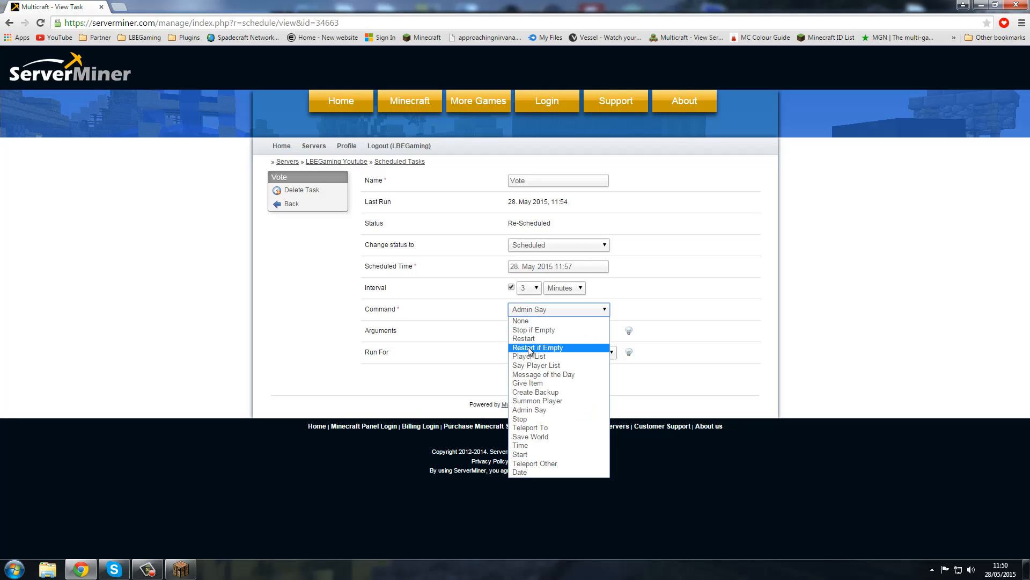
{"action": "mouse_move", "coordinate": [542, 351]}
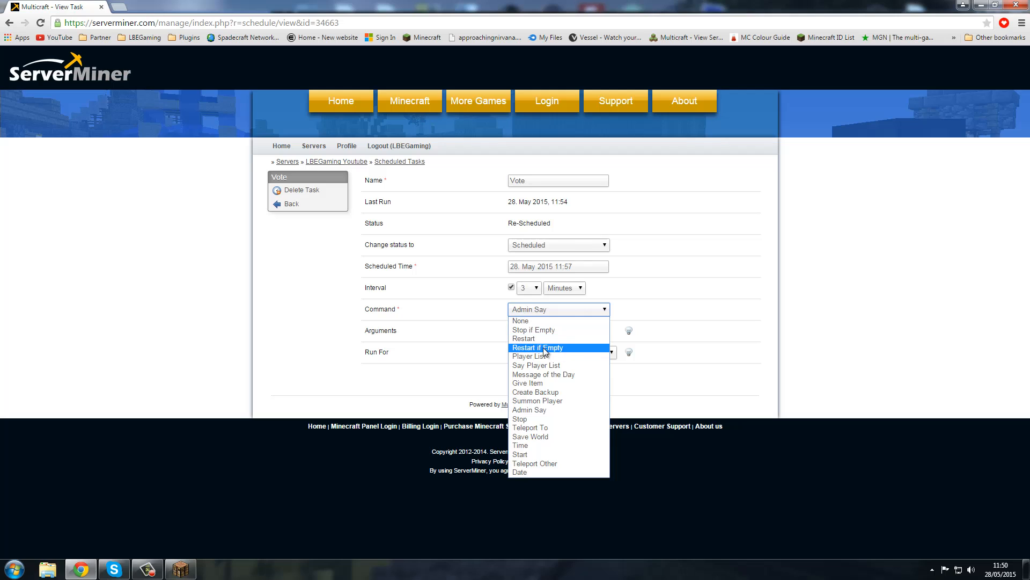
{"action": "mouse_move", "coordinate": [548, 463]}
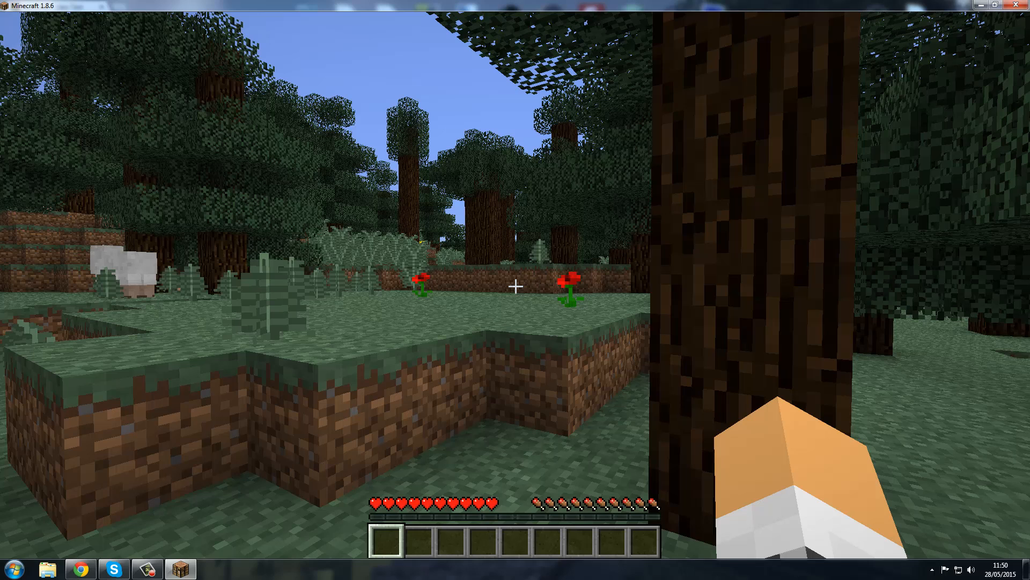
Pause Minecraft with Esc to show the game menu.
{"action": "key", "text": "Escape"}
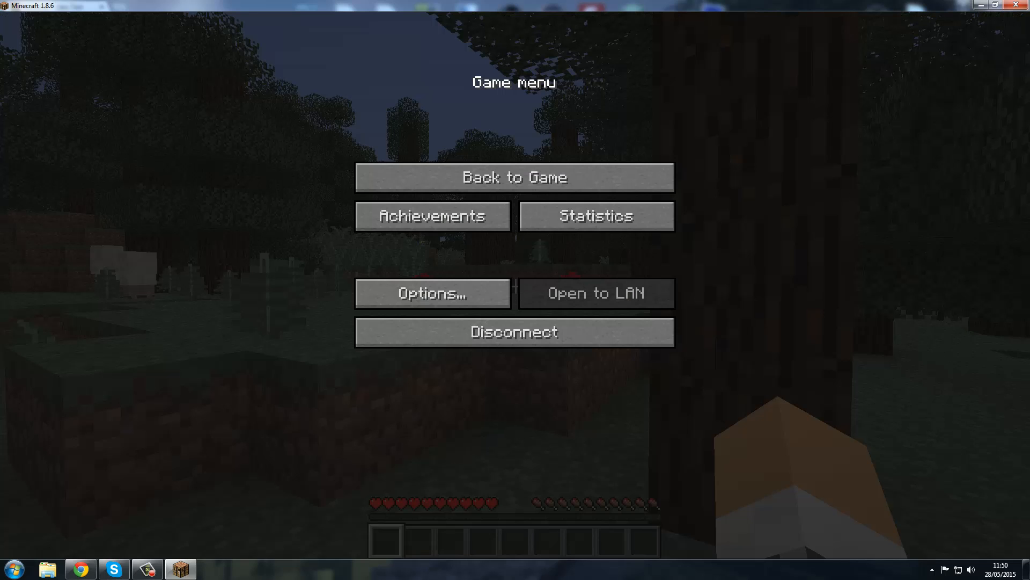